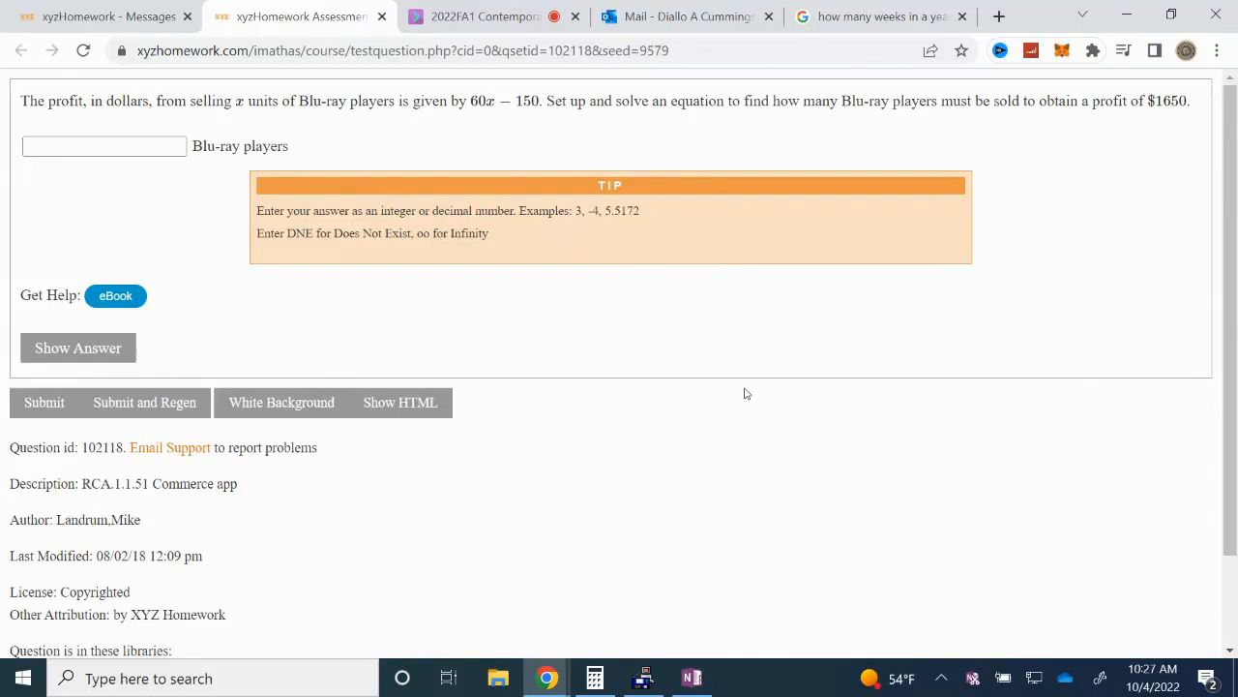
Switch from the Chrome homework page to the OneNote notebook.
left_click(691, 677)
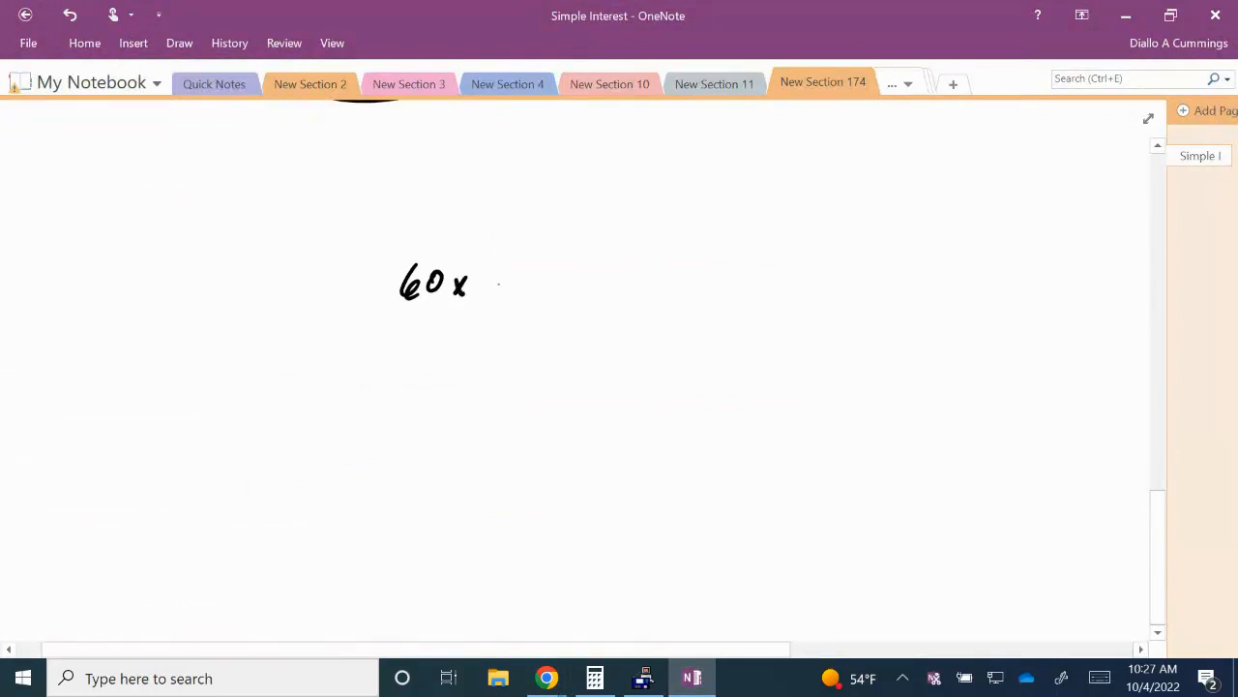
Handwrite "60x − 150 = 1650" across the middle of the page.
left_click_drag(493, 281, 566, 281)
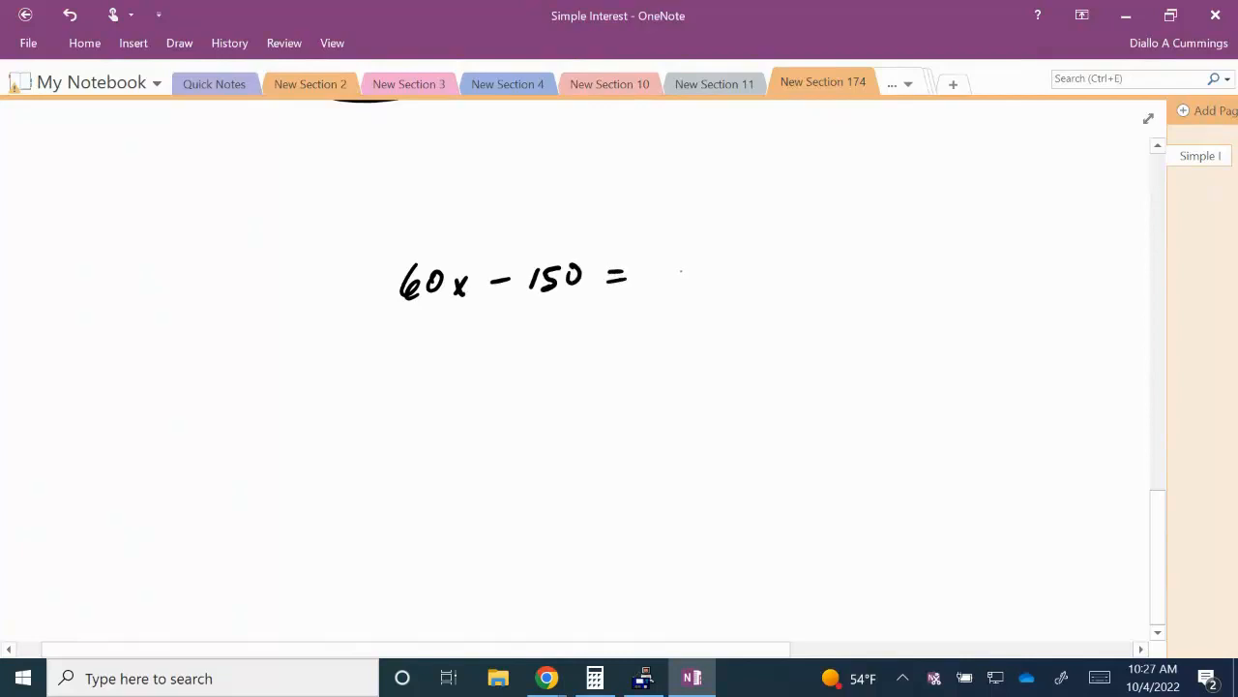
left_click_drag(658, 261, 667, 295)
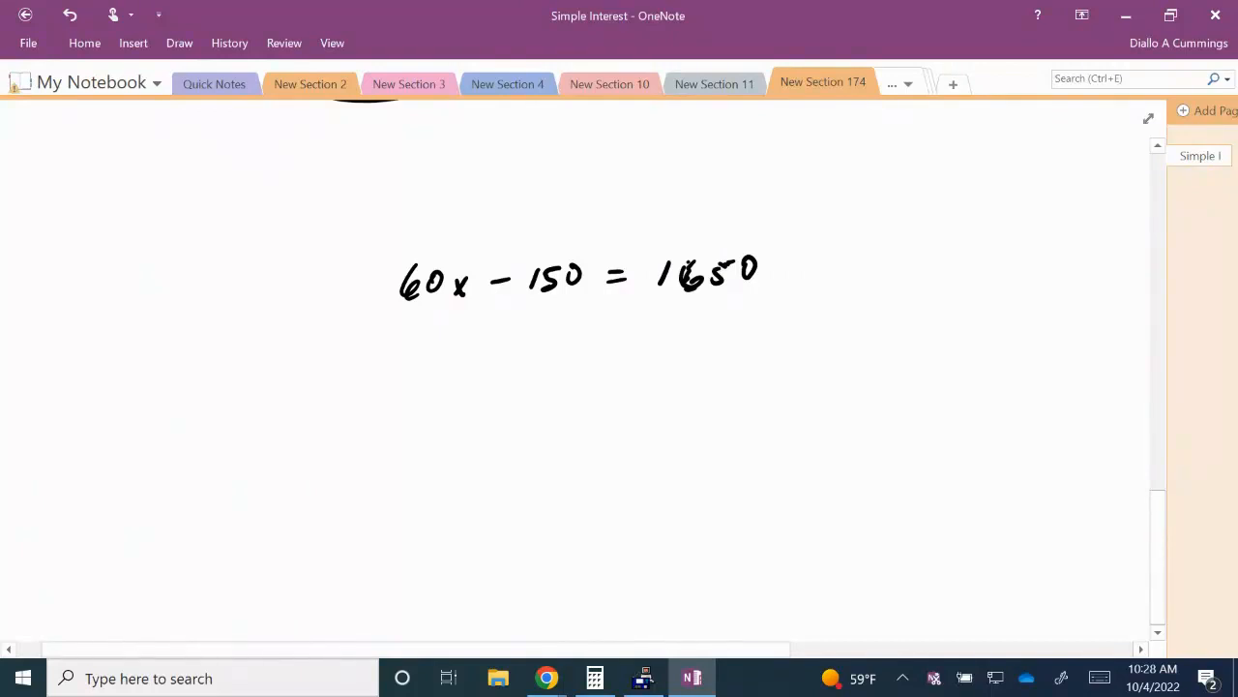
mouse_move(1103, 374)
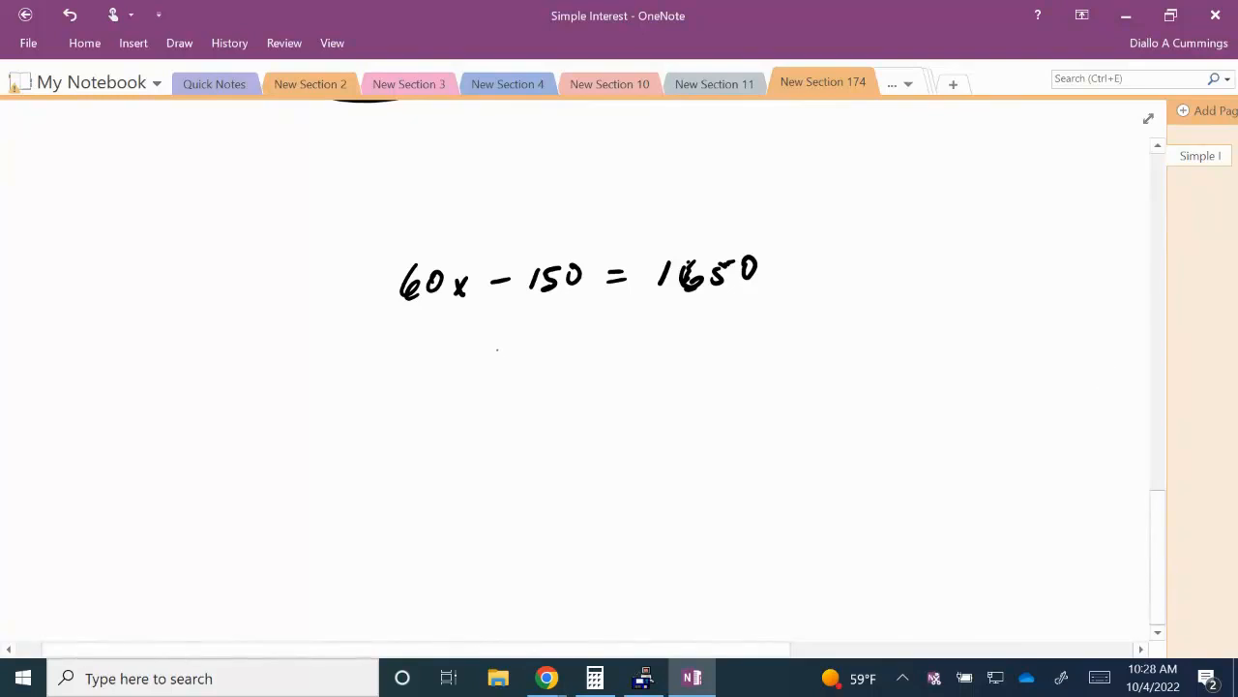
Write +150 under both sides, cancel the 150s, and write 60x = 1800.
left_click_drag(489, 353, 576, 348)
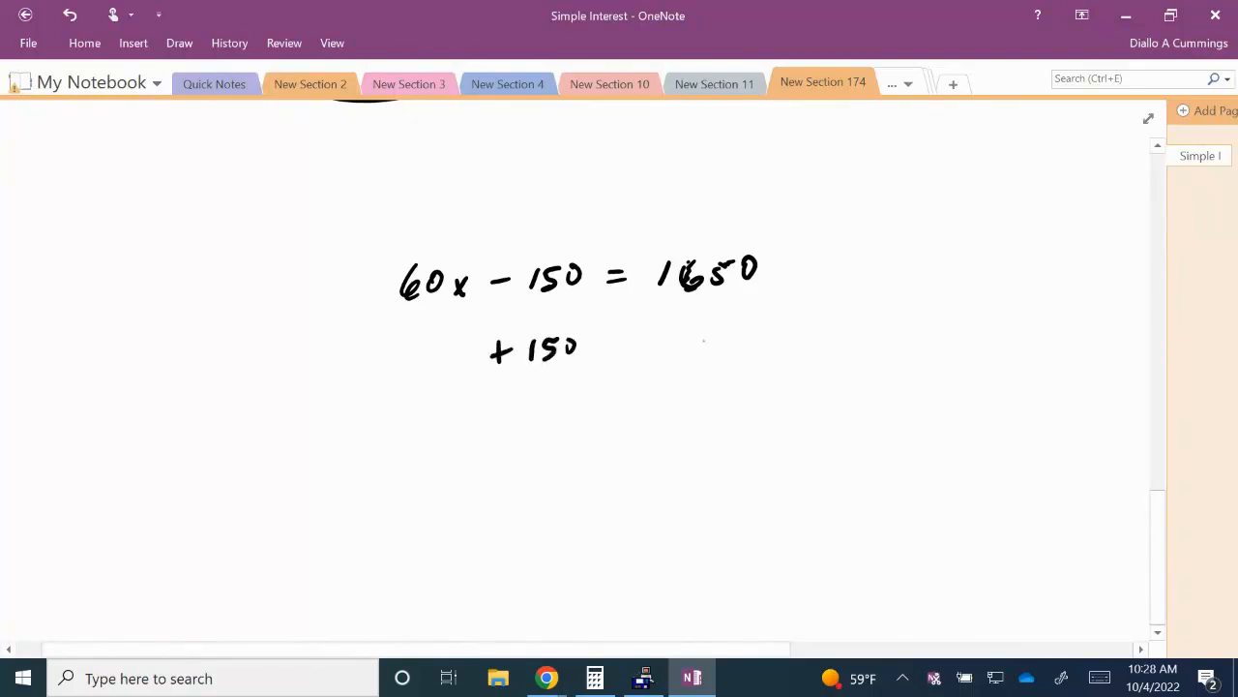
left_click_drag(653, 349, 736, 348)
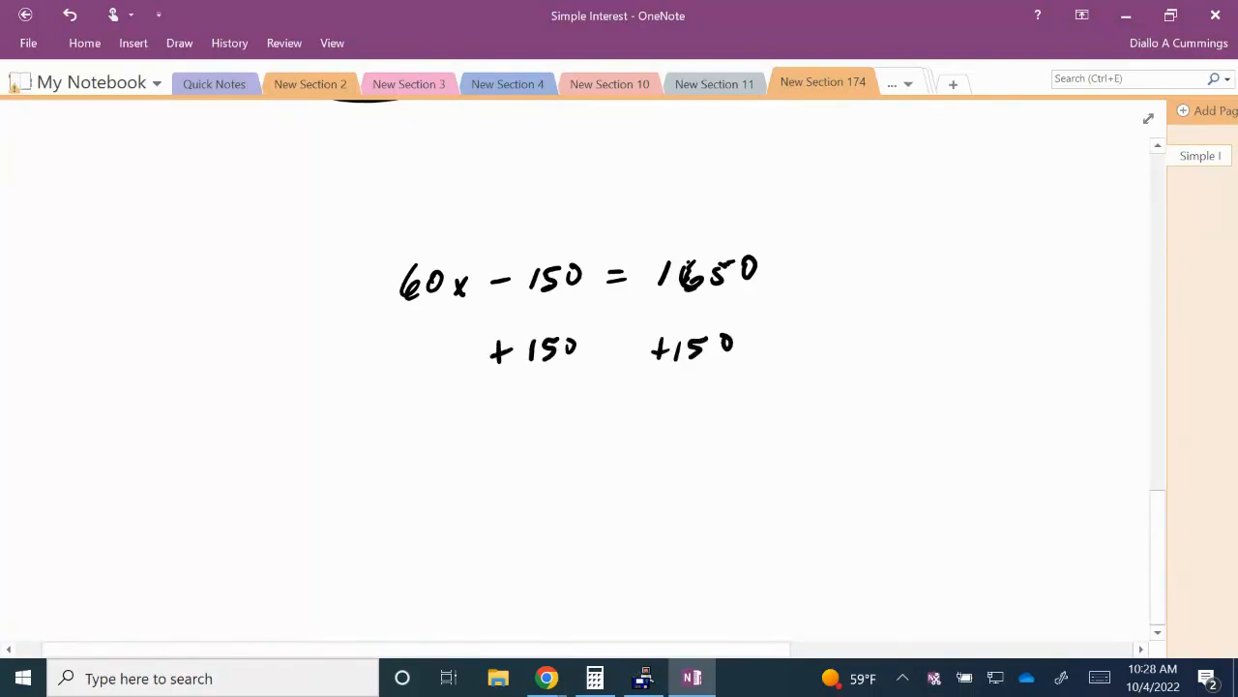
left_click_drag(355, 411, 906, 396)
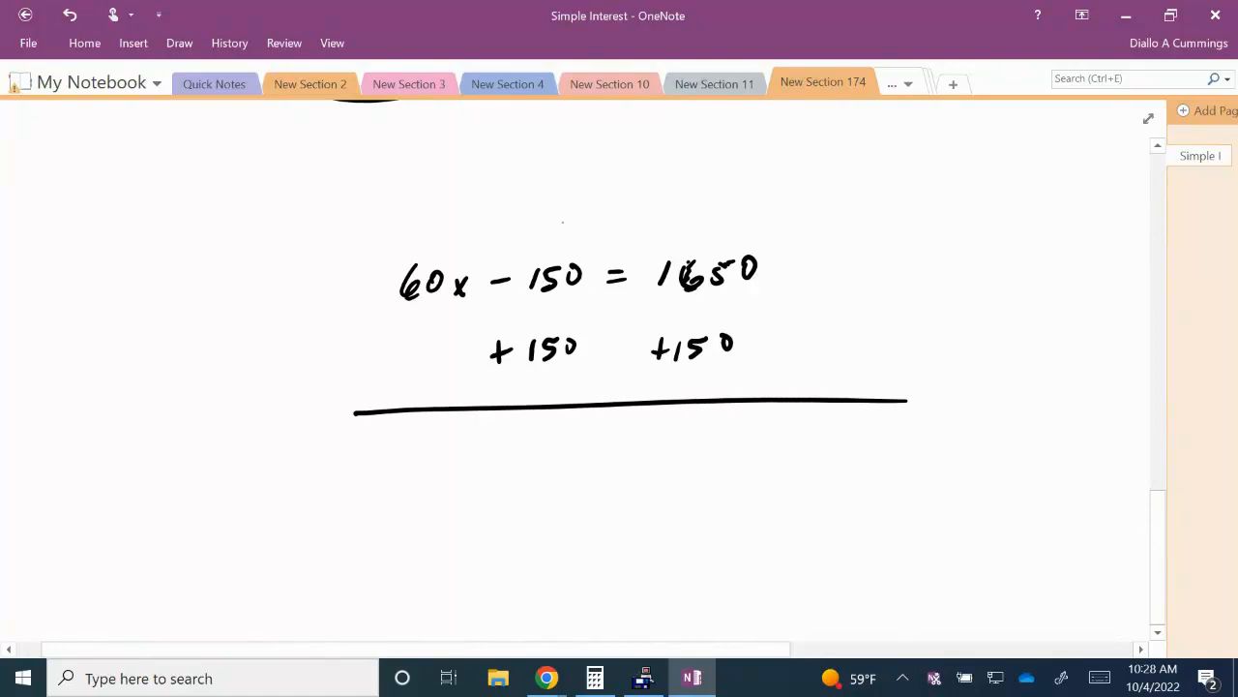
left_click_drag(566, 208, 498, 416)
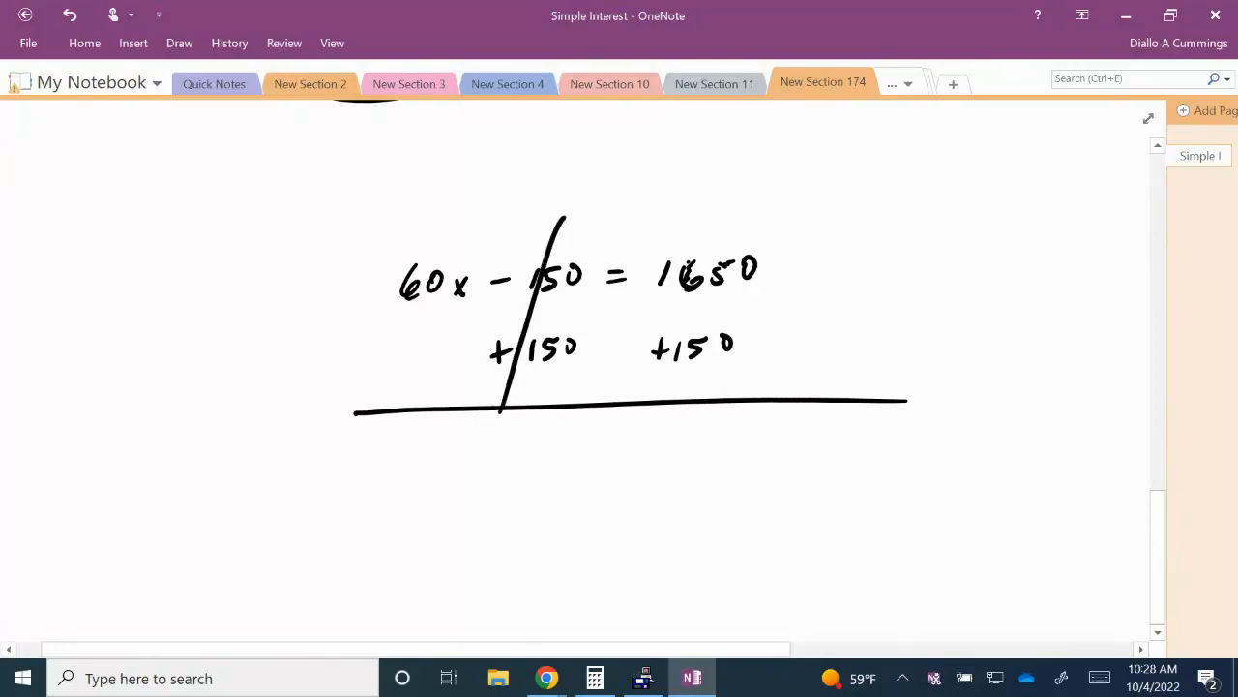
left_click_drag(435, 474, 571, 469)
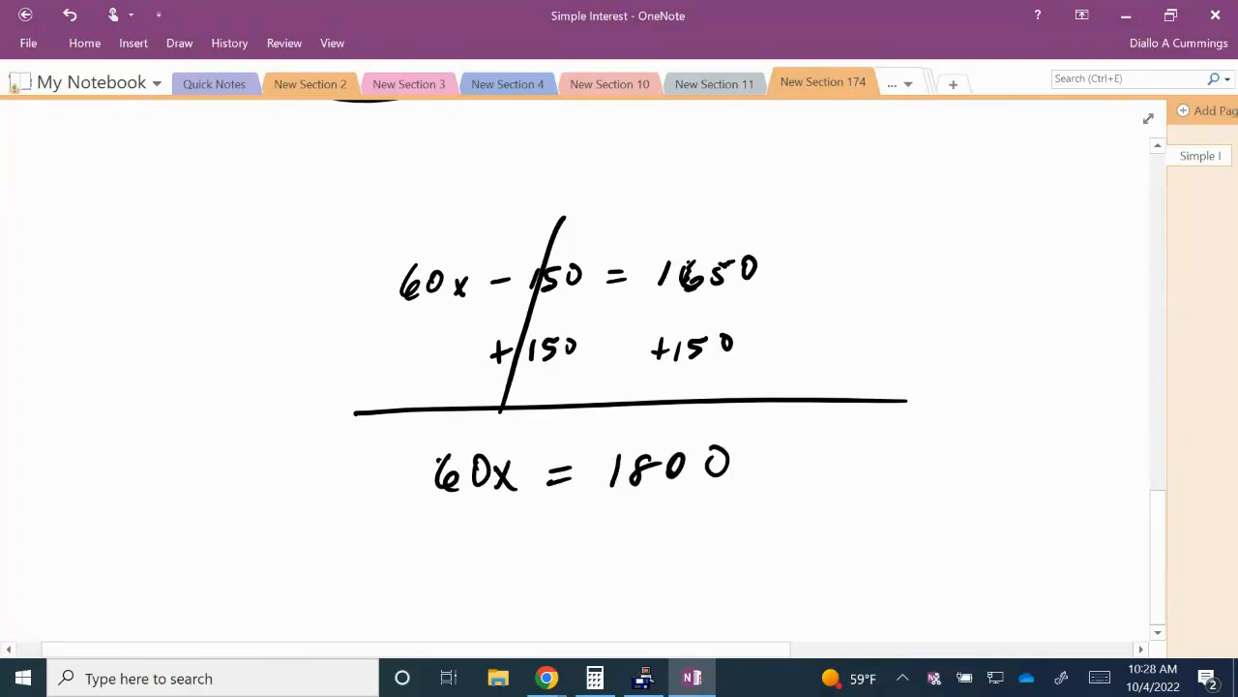
Write 60x/60 = 1800/60 below, then the solution x = 30.
scroll("down", 3)
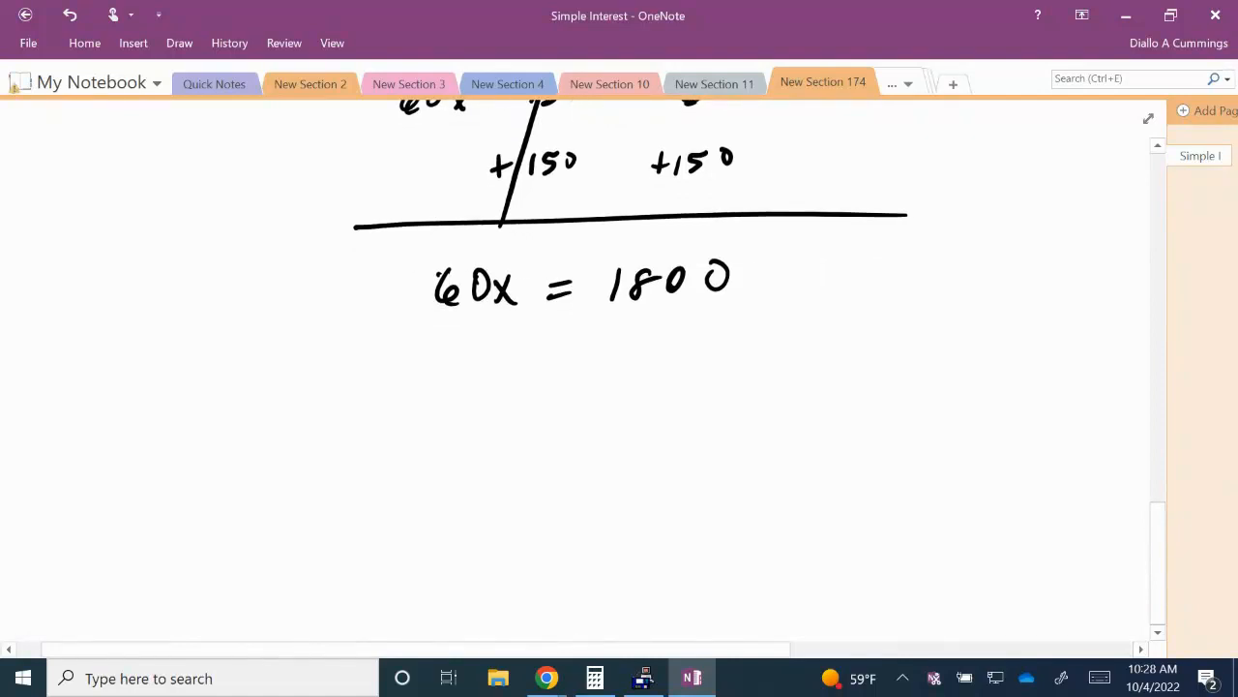
left_click_drag(464, 426, 552, 465)
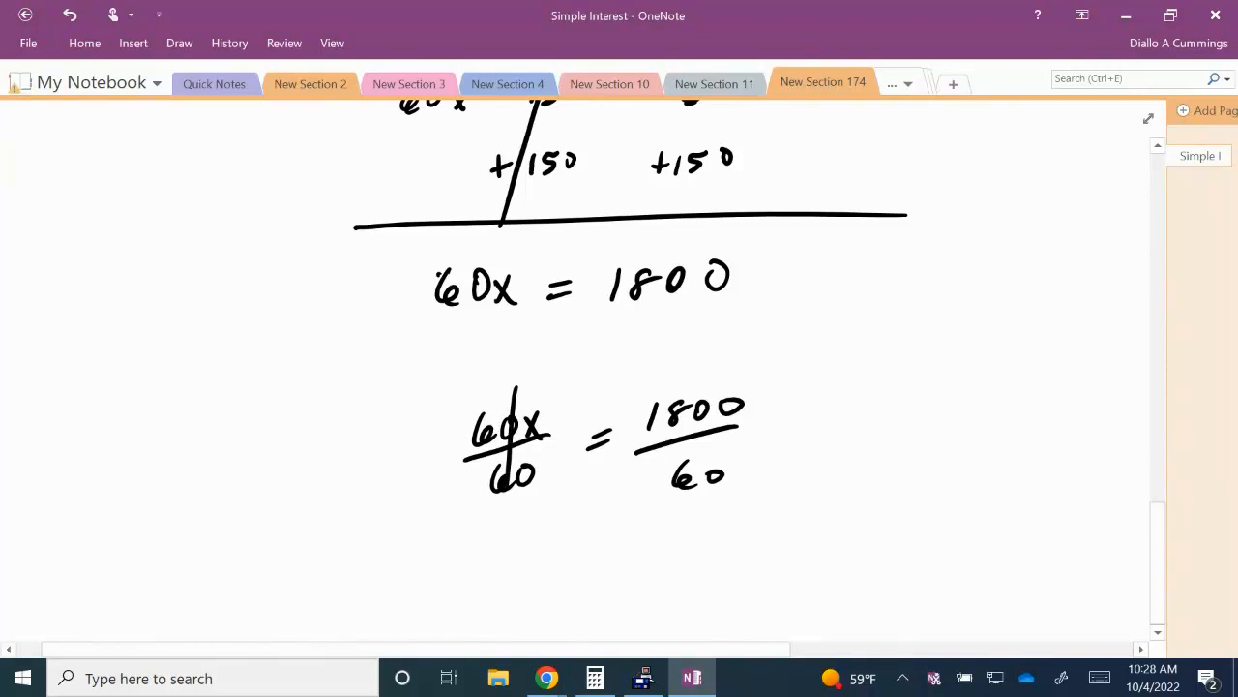
scroll("down", 3)
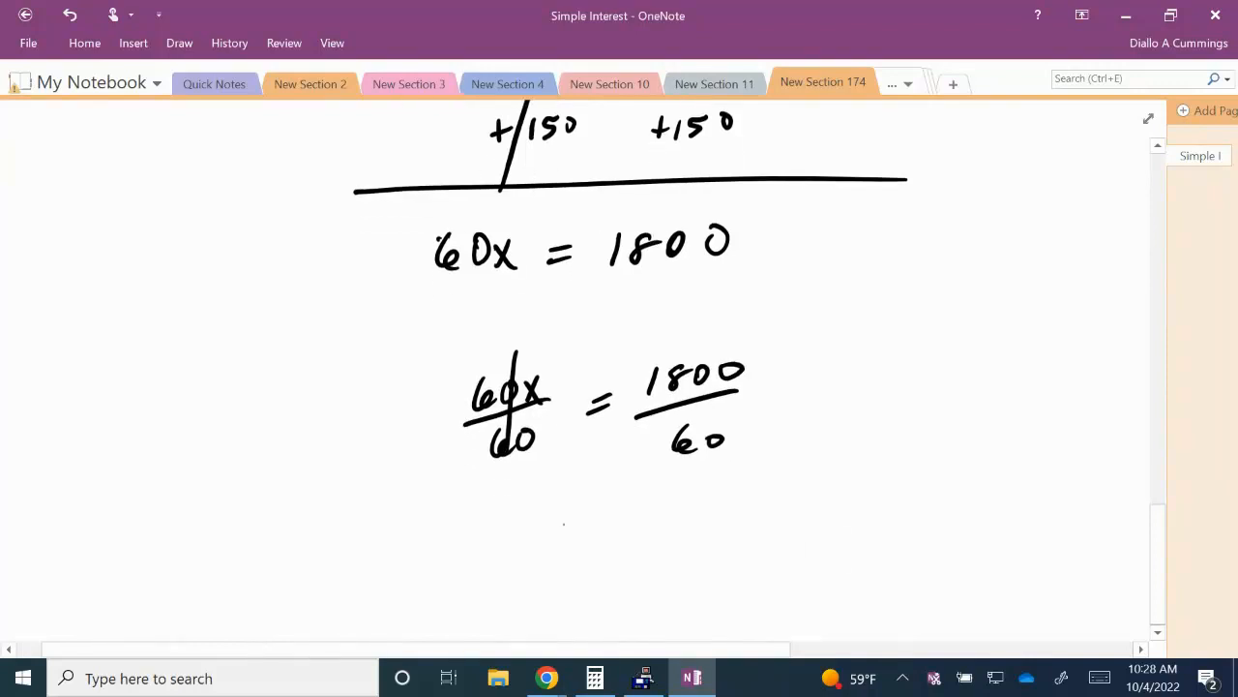
left_click_drag(542, 522, 619, 542)
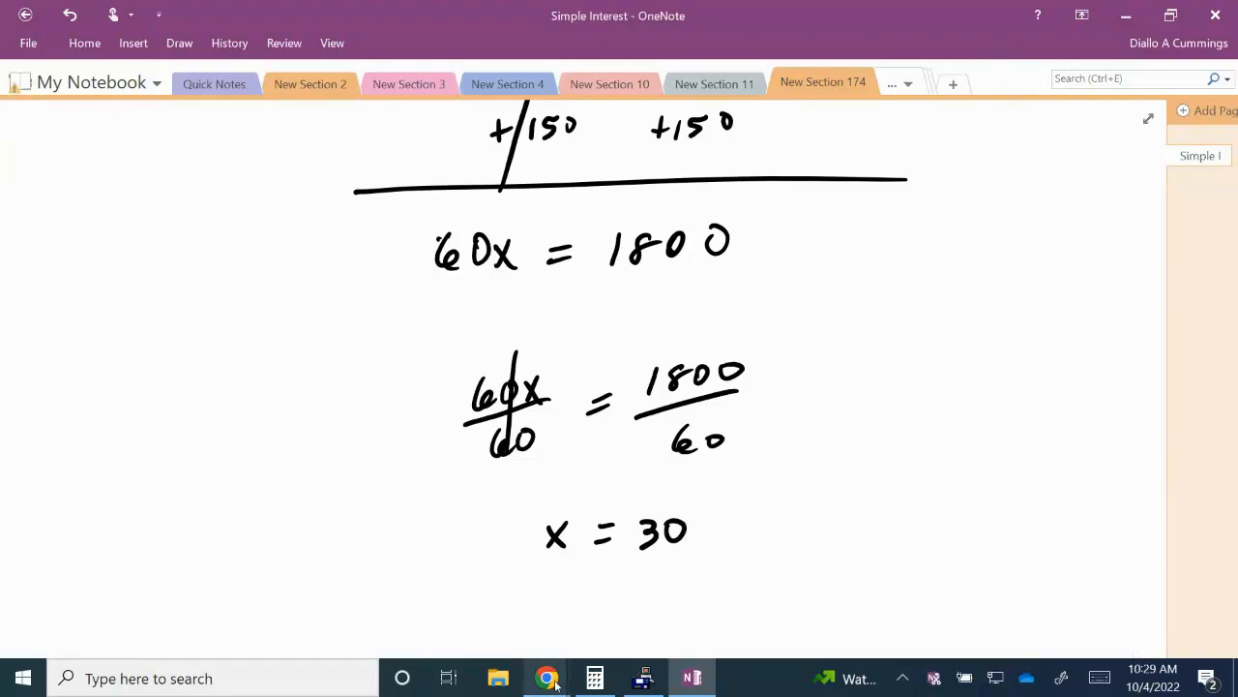
Return to the Blu-ray question in Chrome and enter 30 as the answer.
left_click(545, 677)
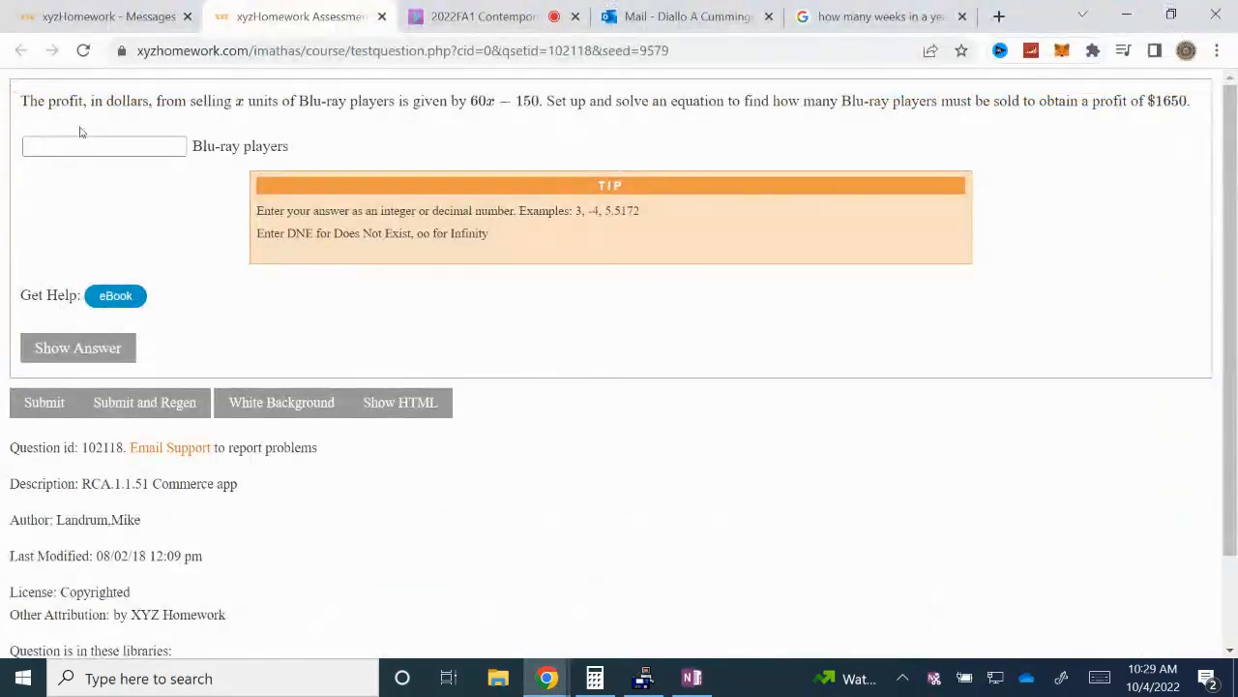
type("3")
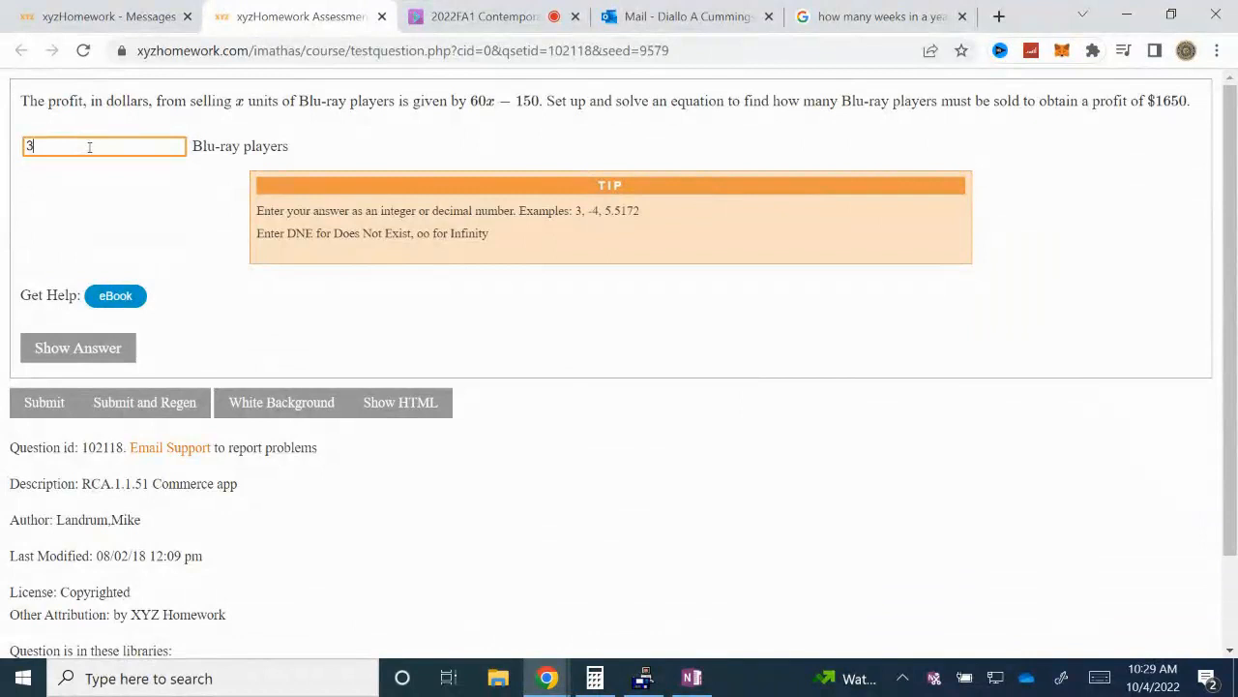
type("0")
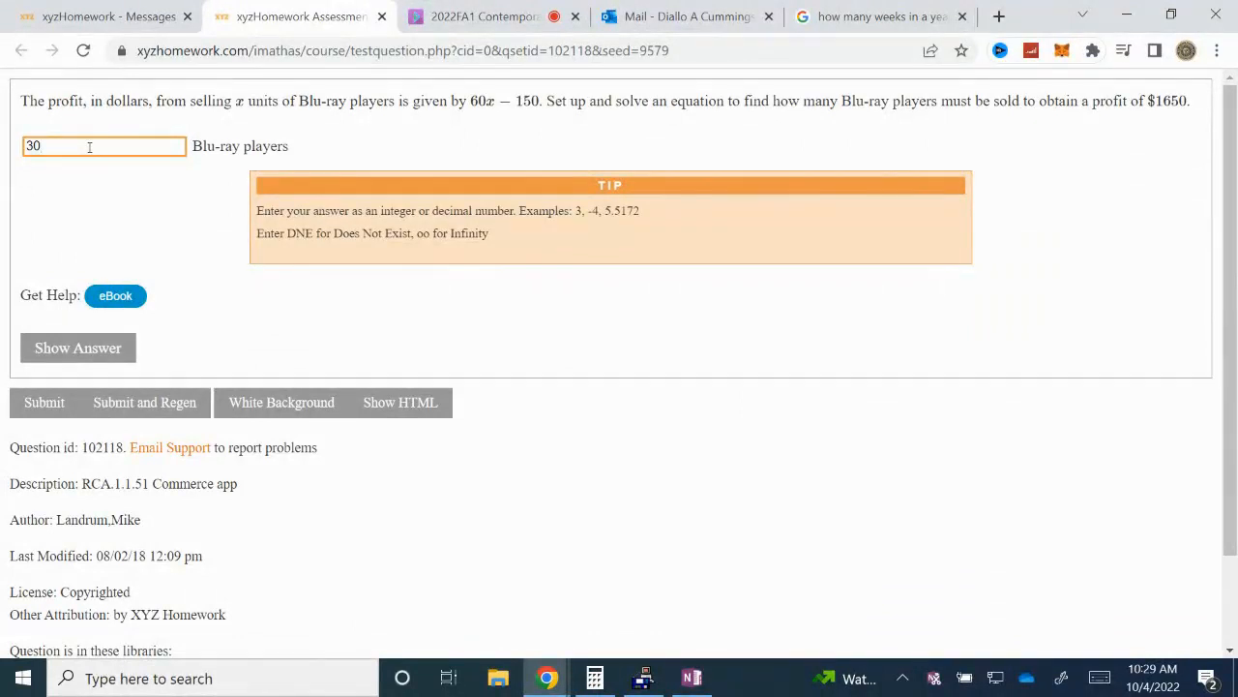